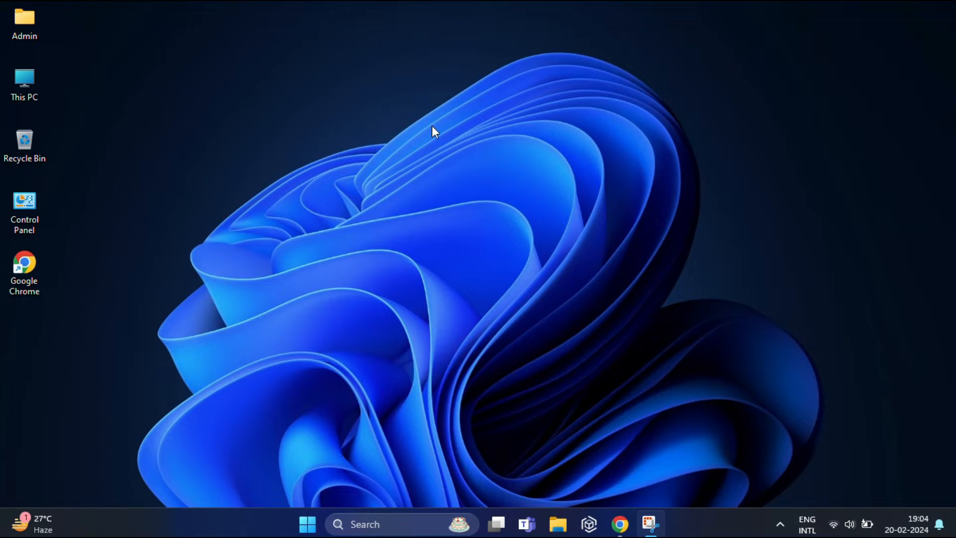
mouse_move(506, 163)
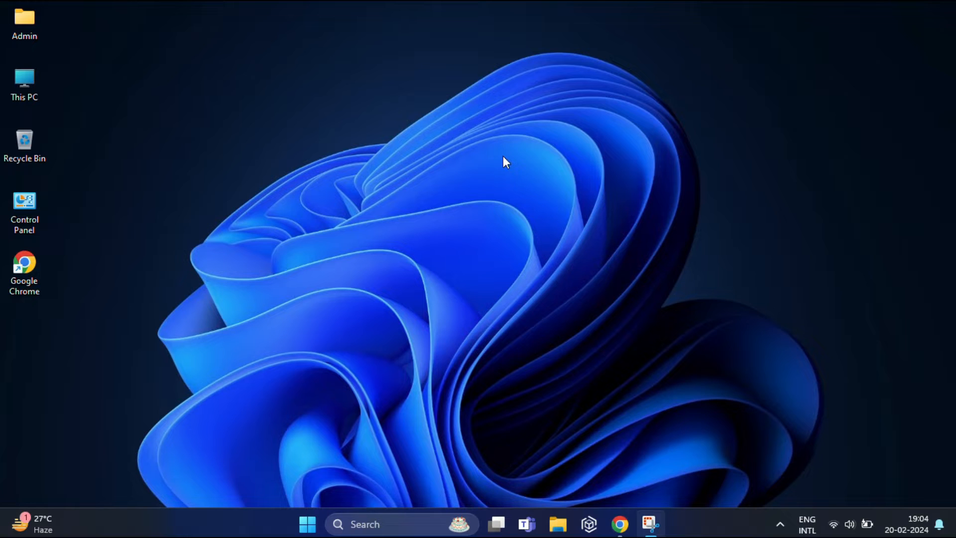
Launch Google Chrome from the taskbar, landing on the YouTube home page
left_click(619, 525)
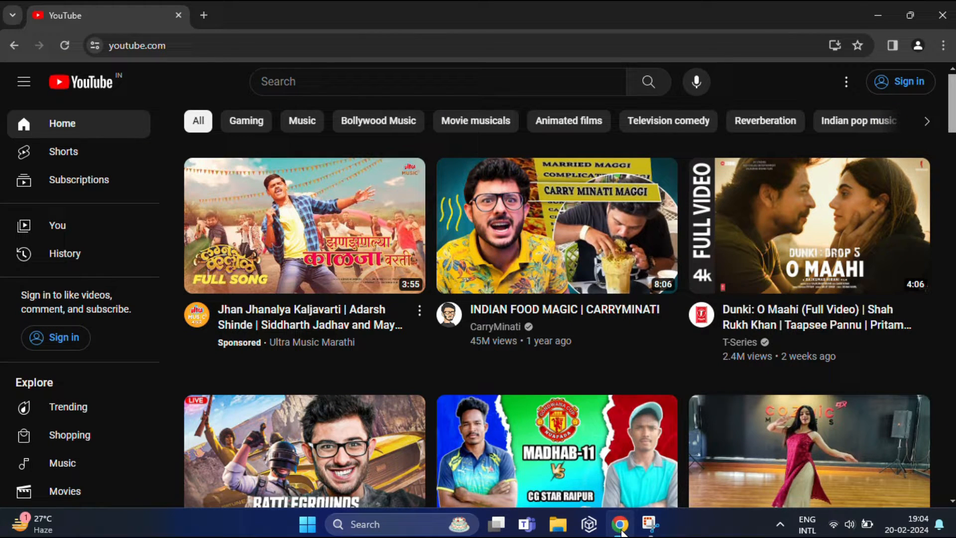
Search YouTube for 'techinfokart' and go to the Tech Infokart channel
left_click(427, 82)
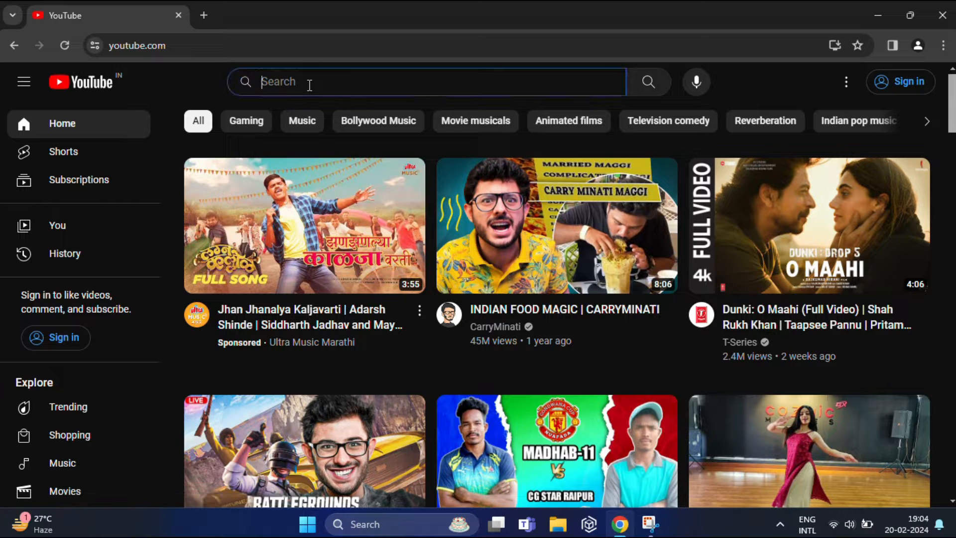
type("tech")
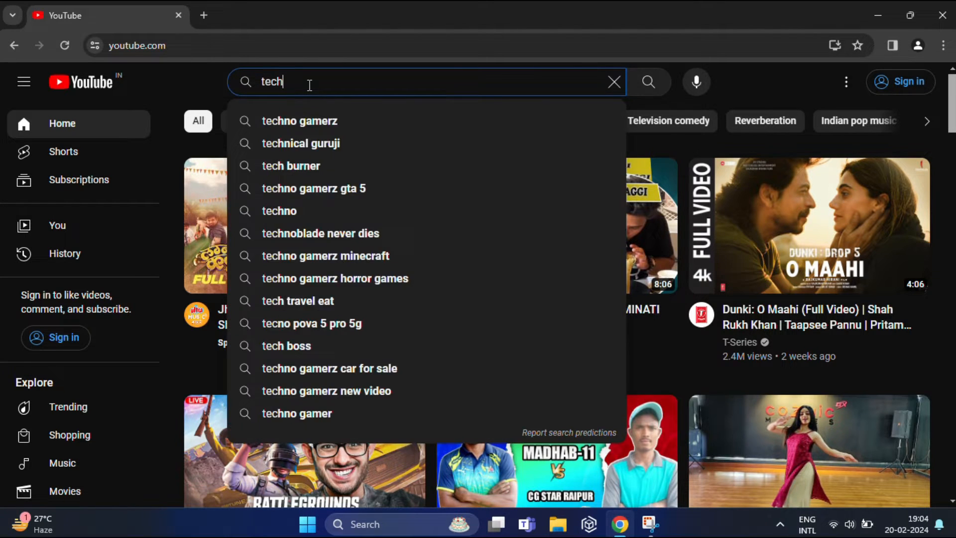
type("infokart")
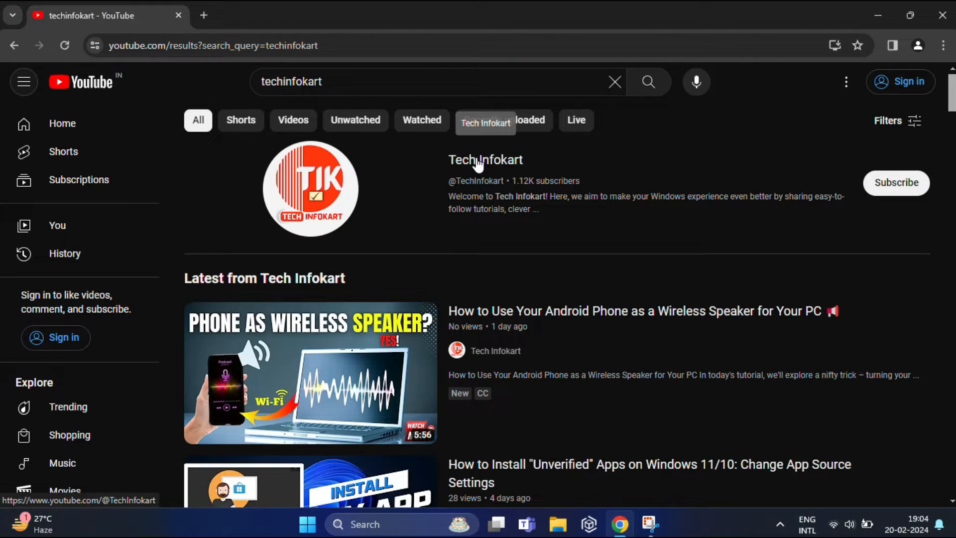
left_click(485, 159)
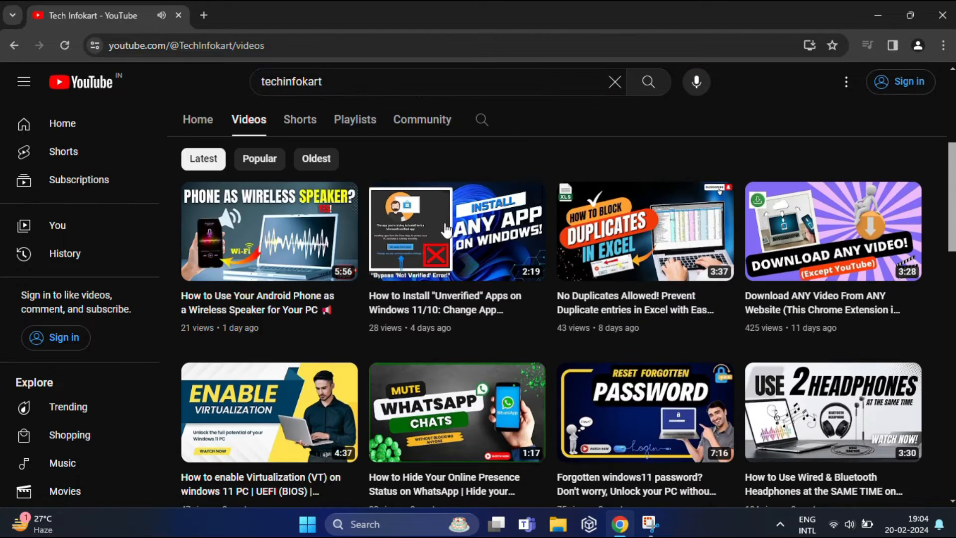
Play the Windows 11 23H2 rollback video and bring its description into view
scroll("down", 3)
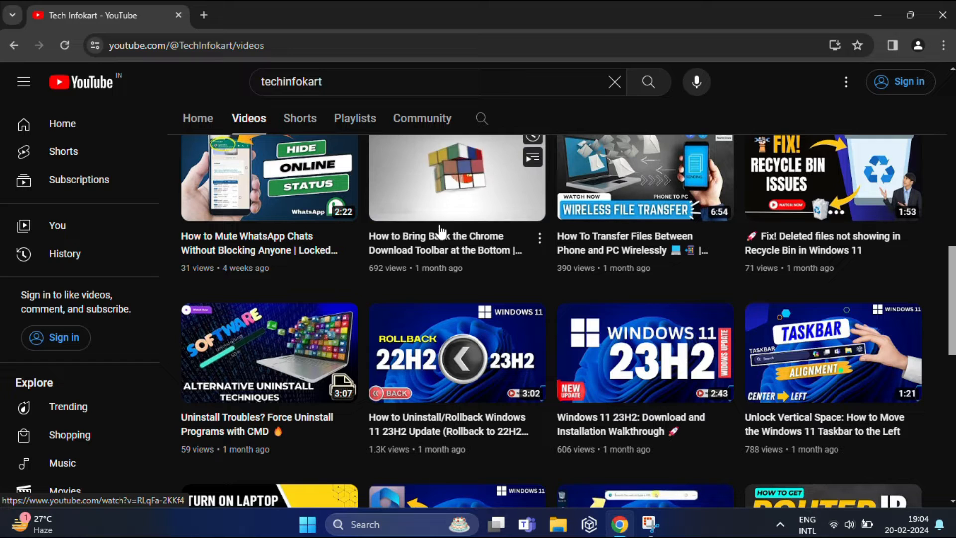
left_click(457, 352)
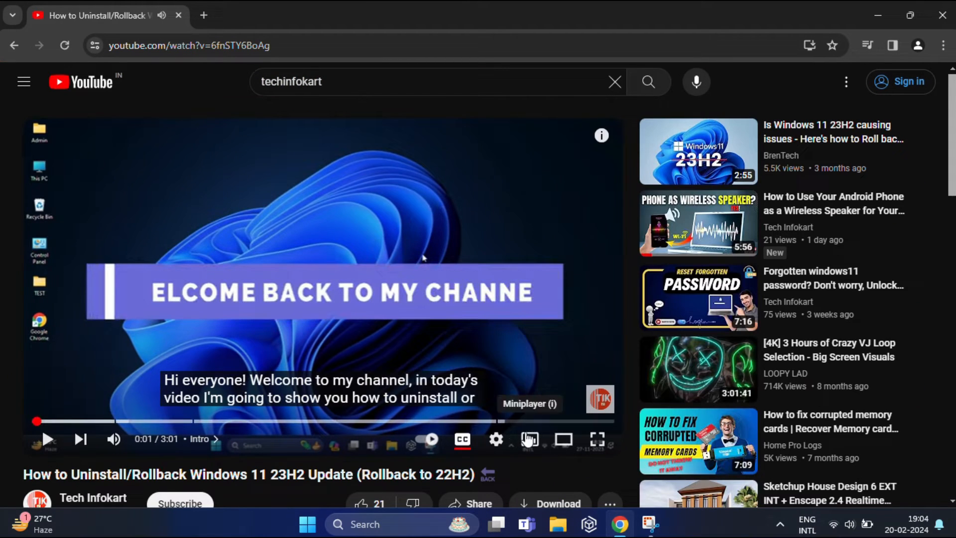
scroll("down", 3)
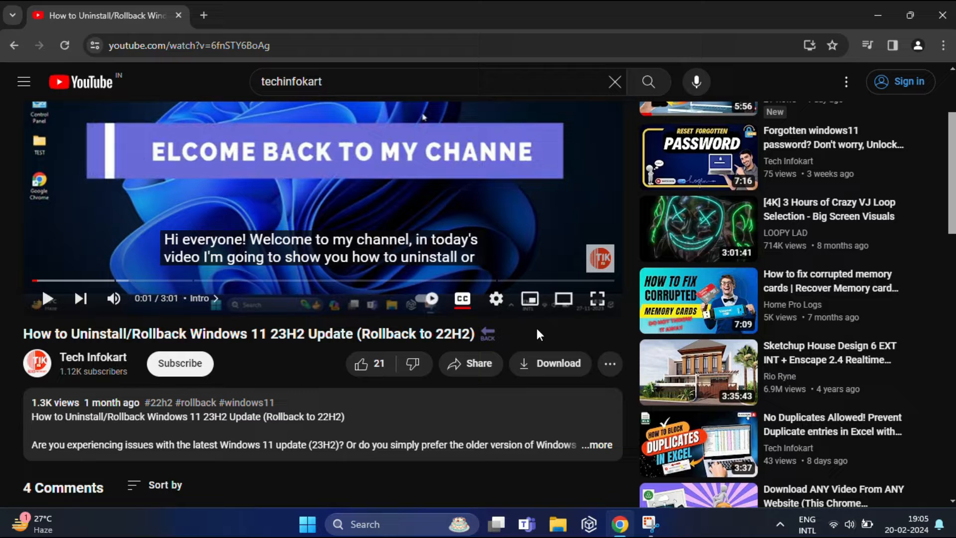
key("ctrl+u")
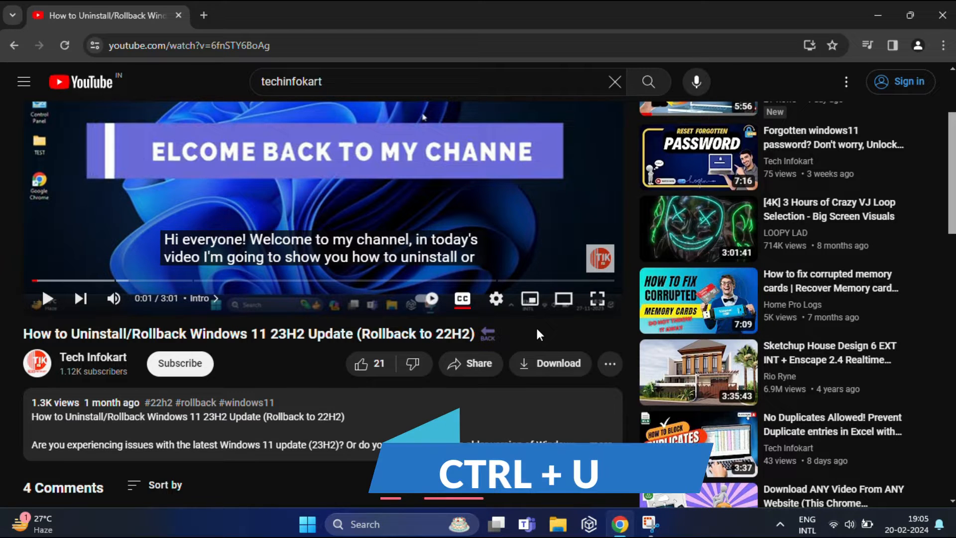
key("ctrl+u")
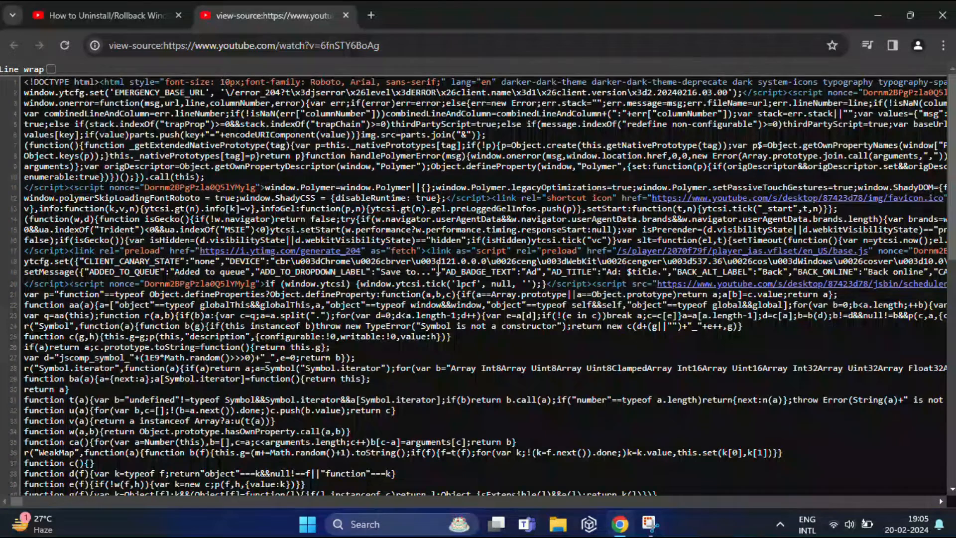
key("ctrl+f")
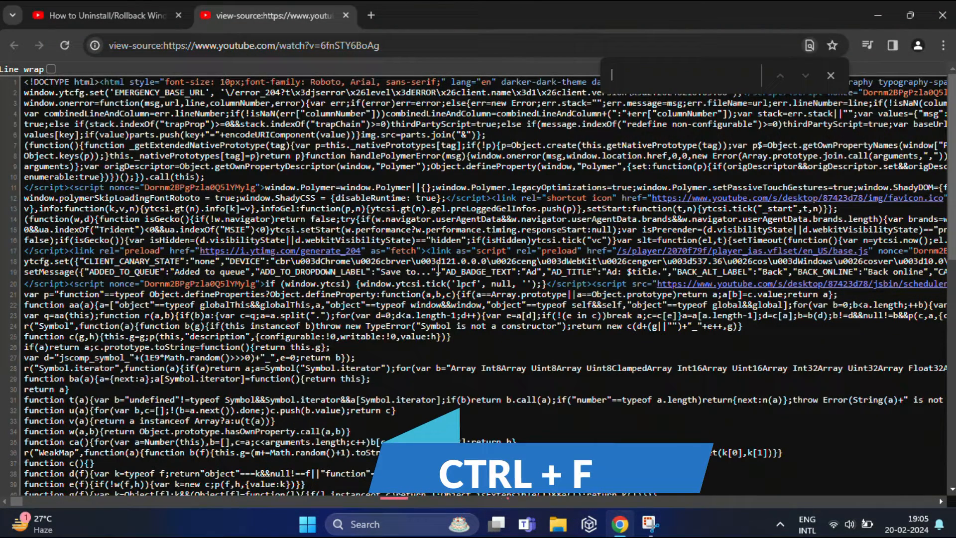
type("category")
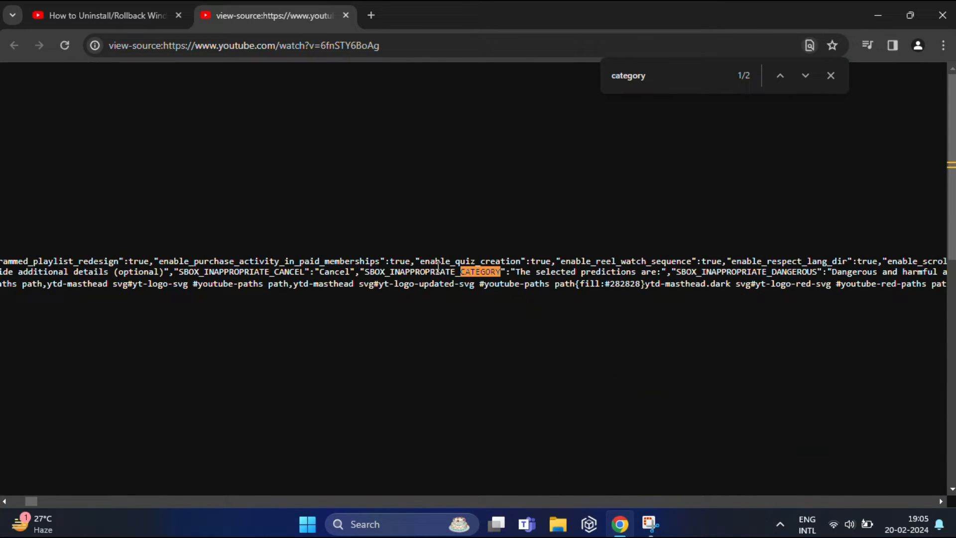
left_click(804, 75)
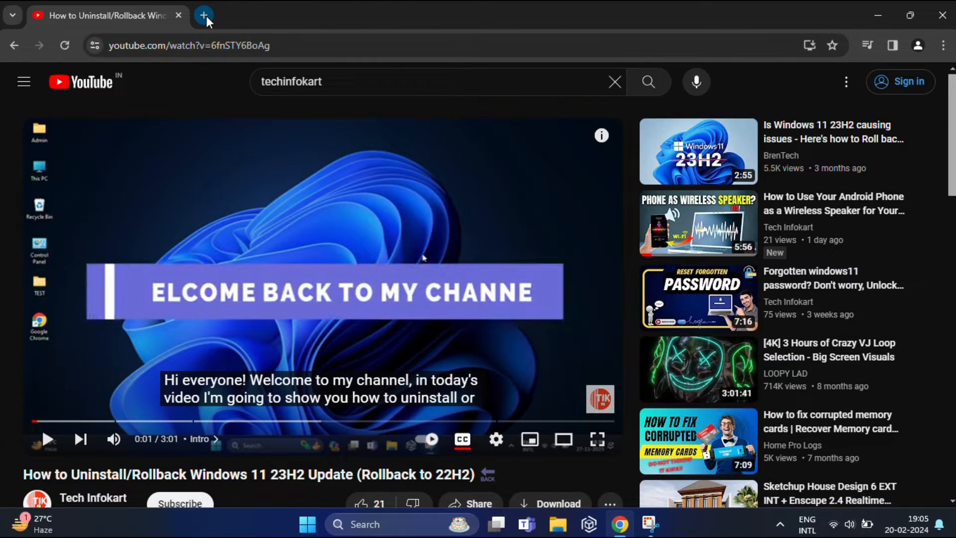
Load the YouTube home page in a new tab via the shortcut
left_click(203, 15)
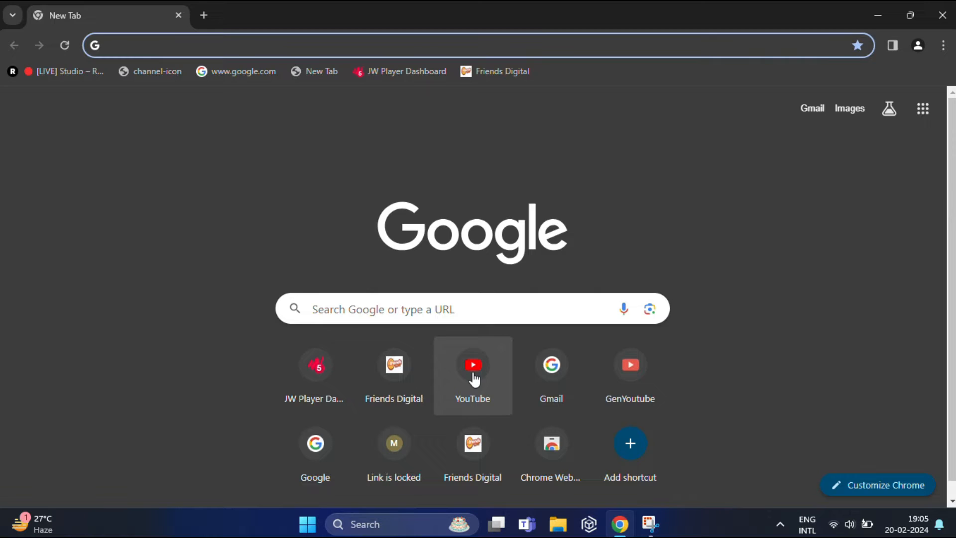
left_click(472, 375)
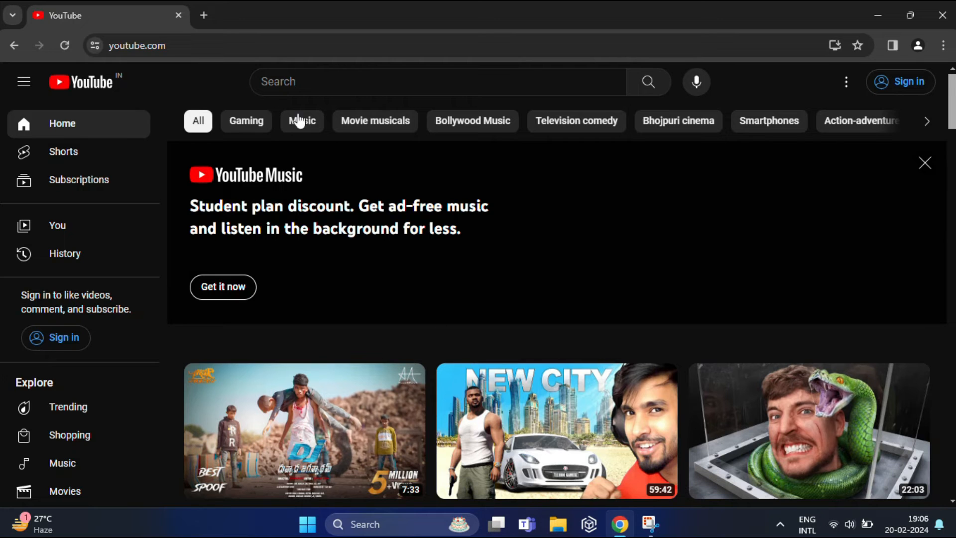
Load GenYouTube in another tab, dismiss its notification prompt, and return to the YouTube tab
left_click(371, 15)
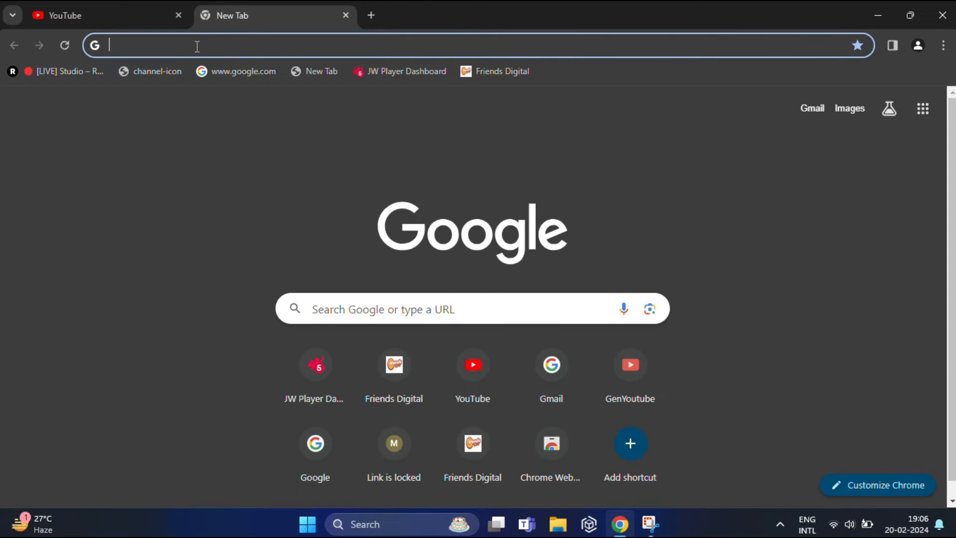
type("genyt.net")
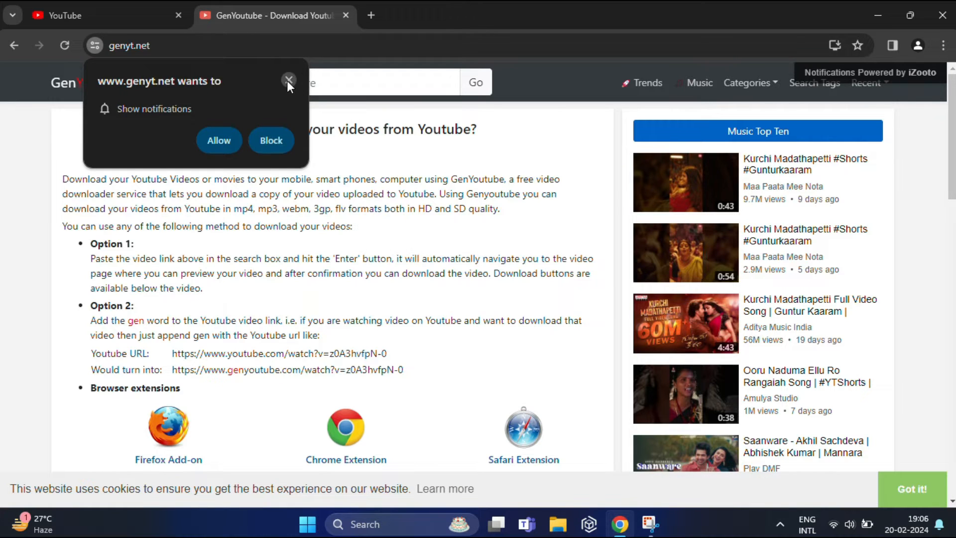
left_click(288, 81)
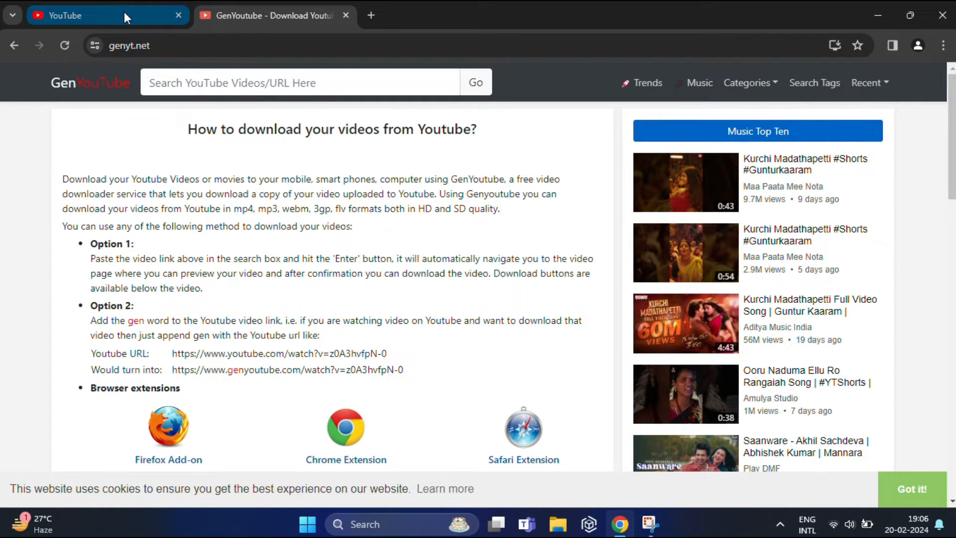
left_click(104, 15)
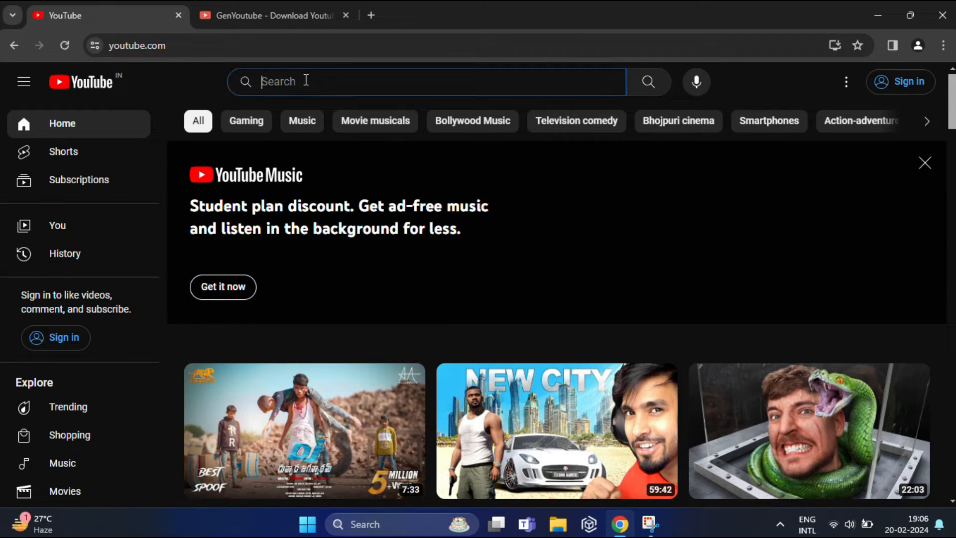
Search YouTube for 'cary manity' and browse the results
type("cary")
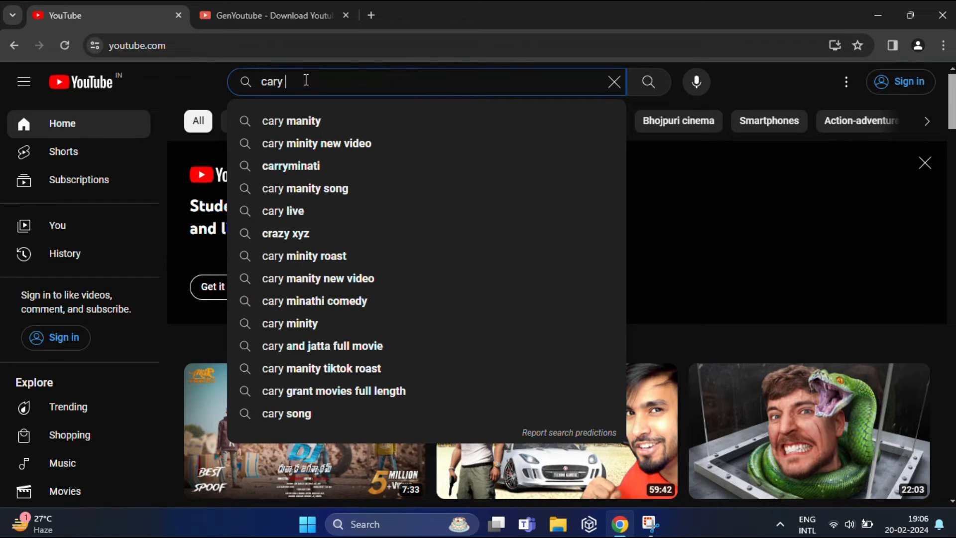
left_click(291, 120)
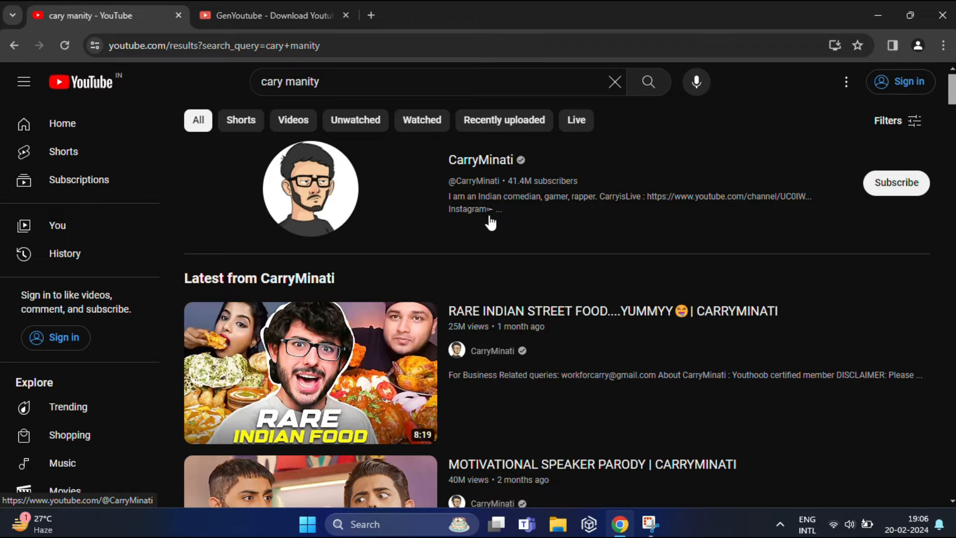
scroll("down", 3)
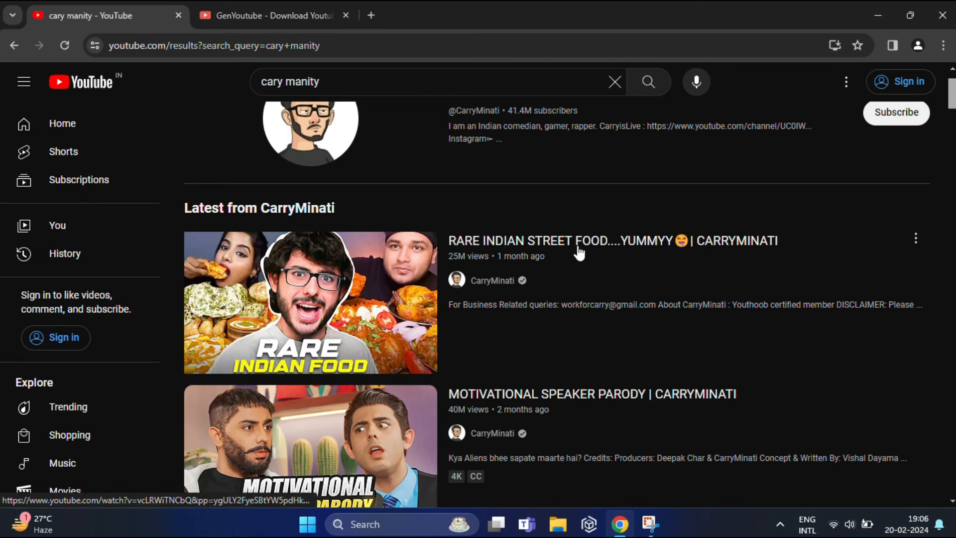
scroll("down", 3)
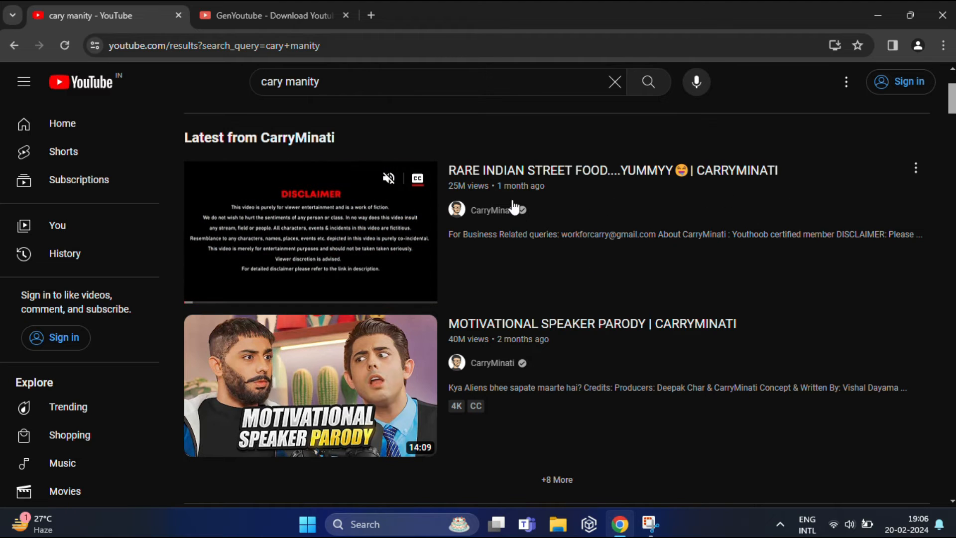
mouse_move(913, 176)
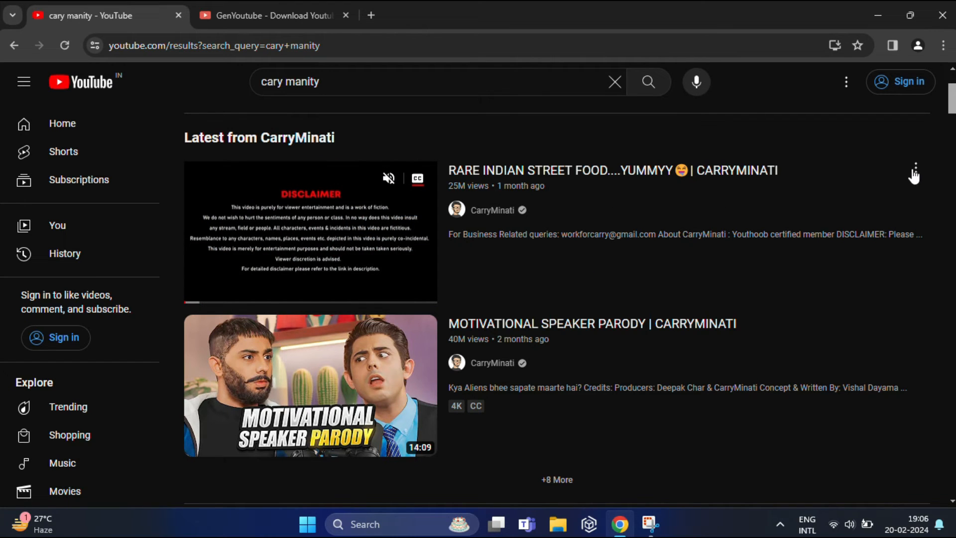
Copy the share link of the RARE INDIAN STREET FOOD video and switch to the GenYouTube tab
left_click(915, 170)
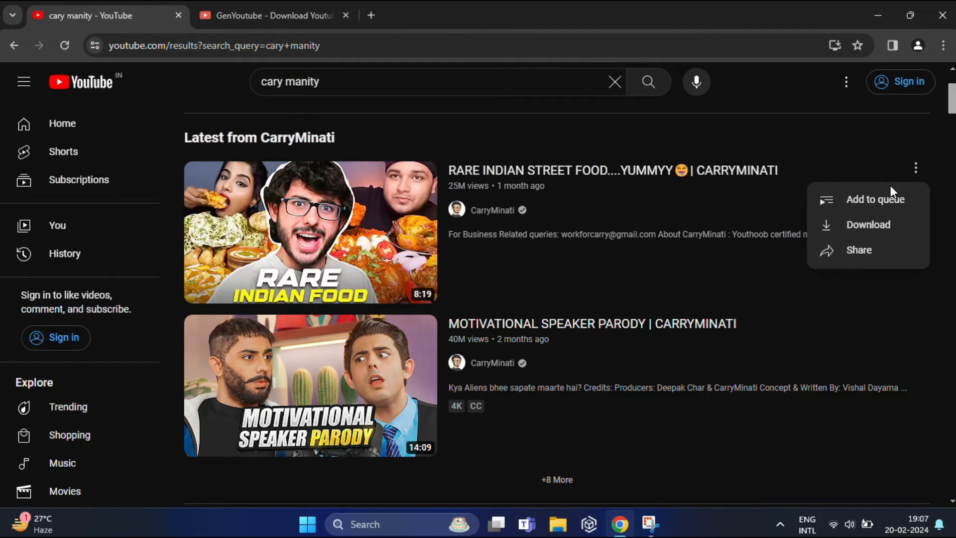
left_click(859, 250)
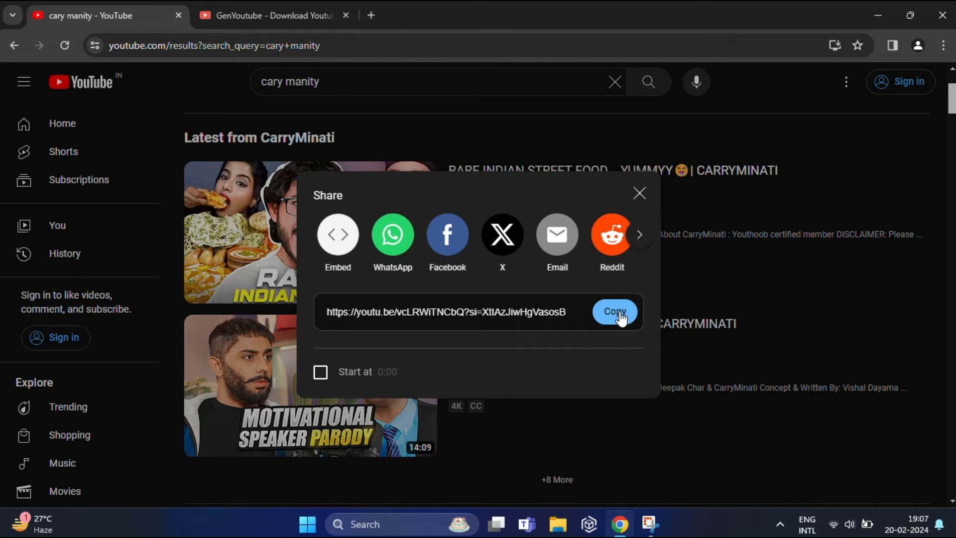
left_click(614, 312)
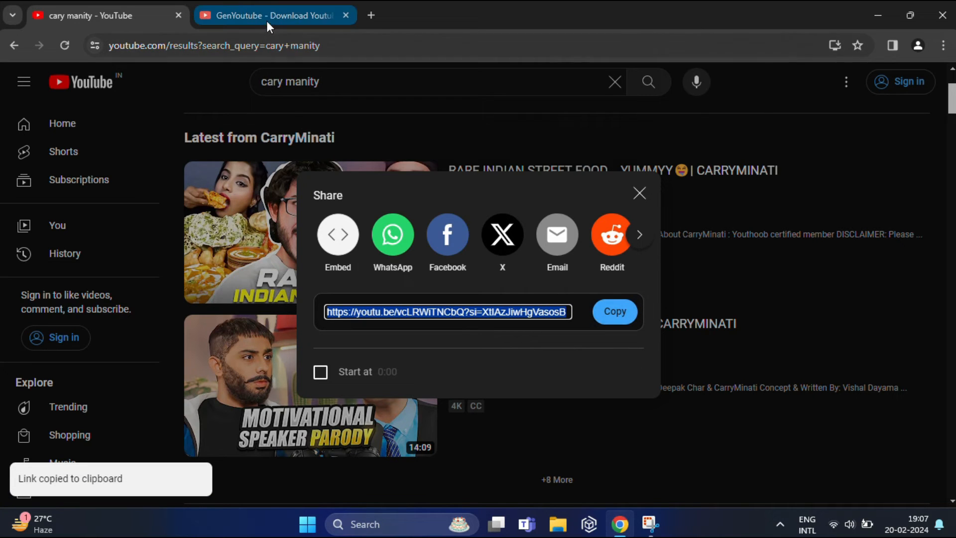
left_click(275, 15)
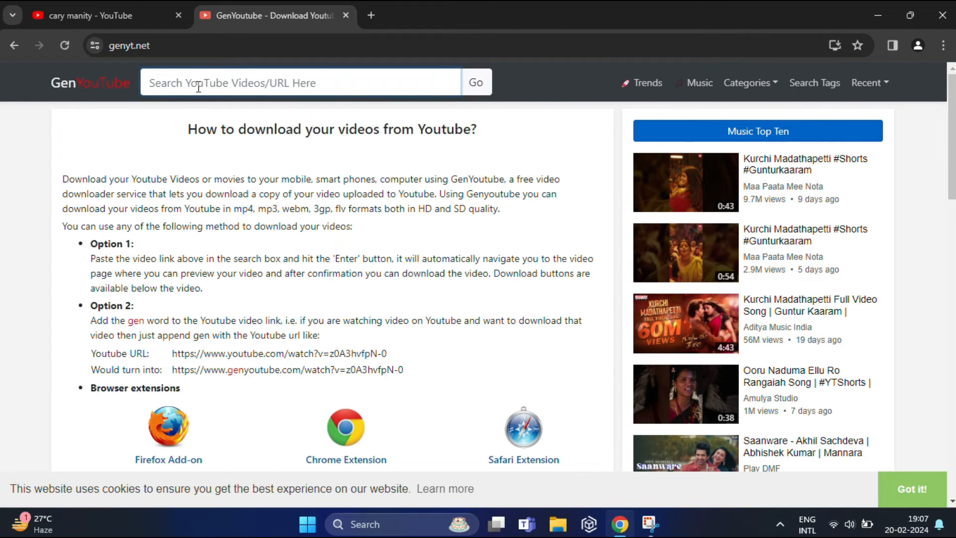
type("https://youtu.be/vcLRWiTNCbQ?si=XtIAzJiwHgVasosB")
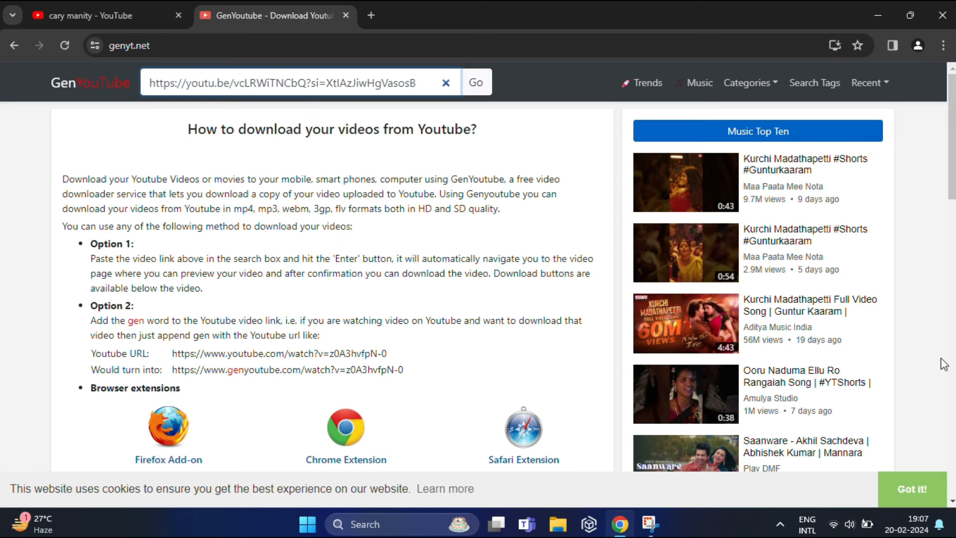
left_click(476, 82)
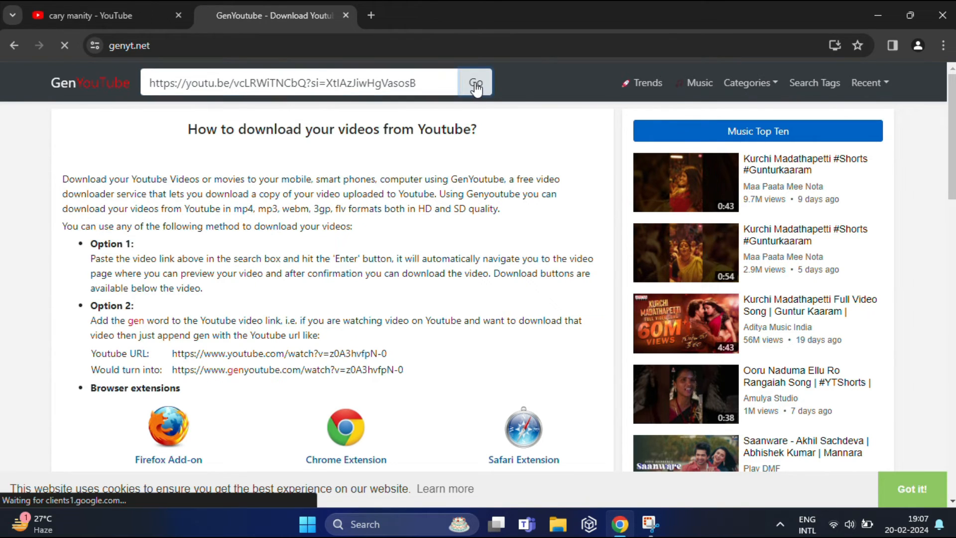
left_click(475, 83)
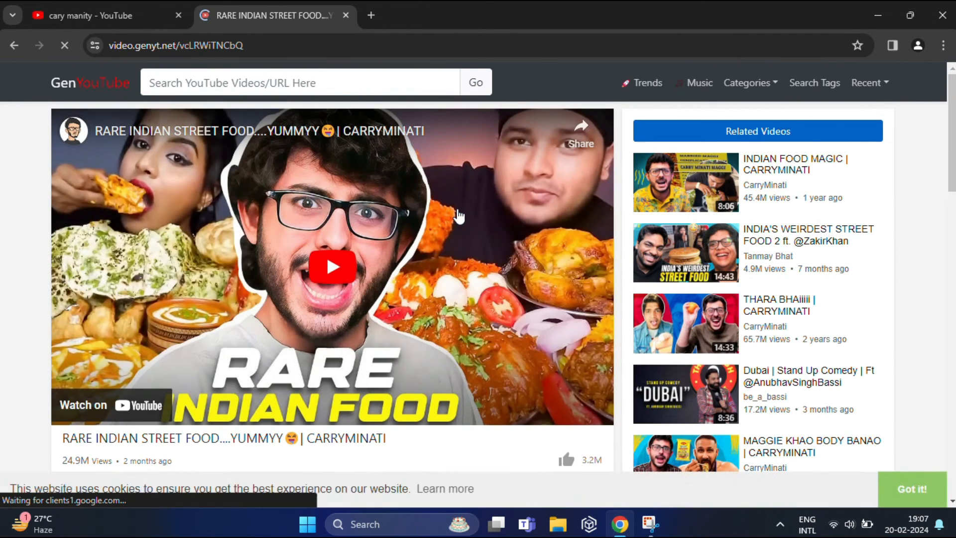
scroll("down", 3)
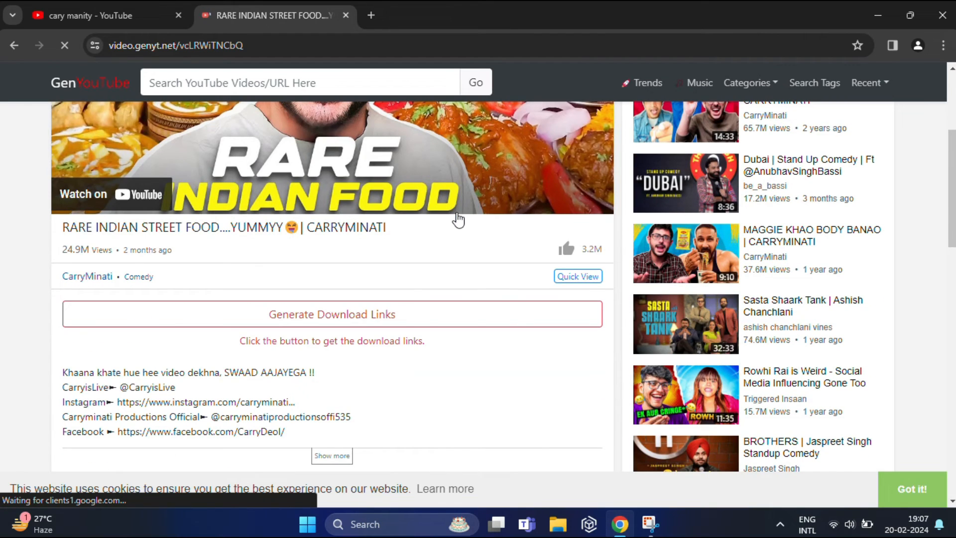
mouse_move(135, 297)
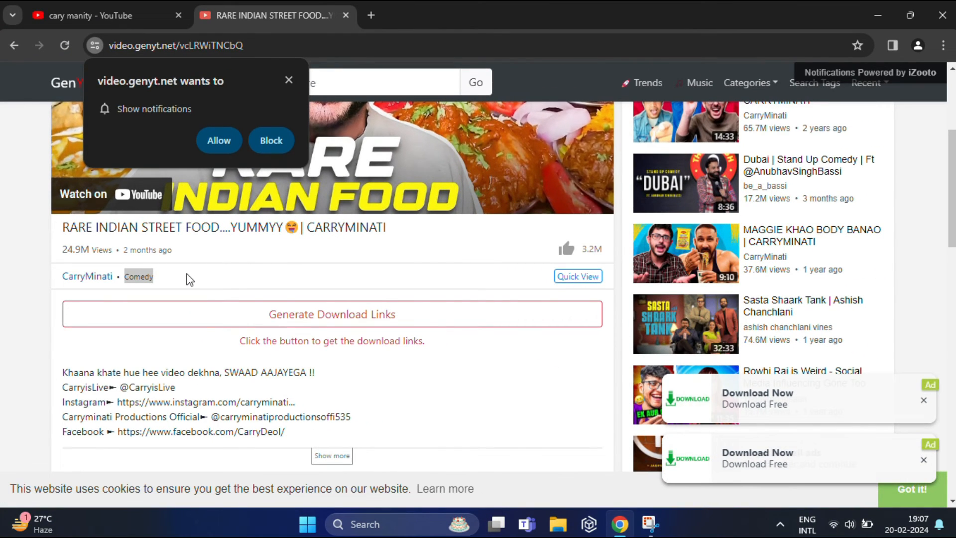
mouse_move(190, 278)
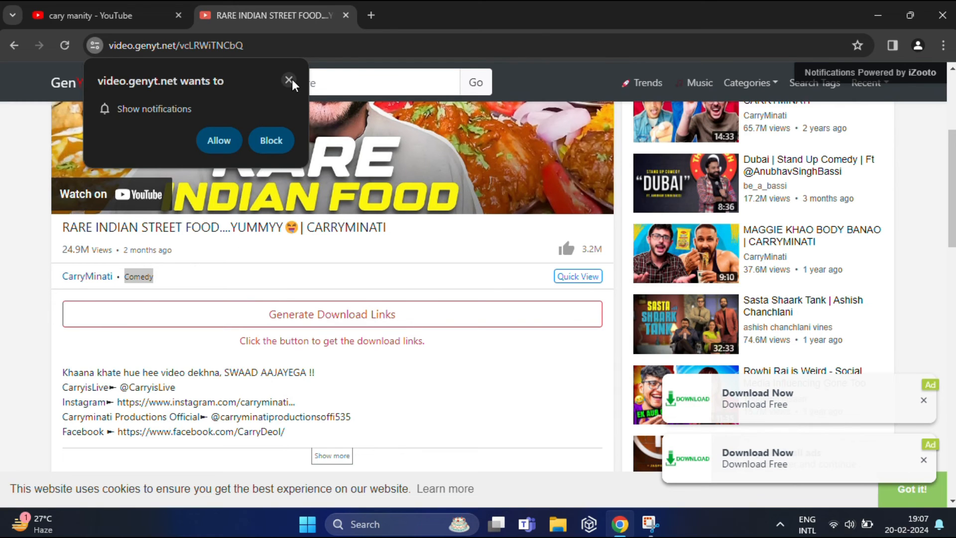
Dismiss the notification prompt, leaving the Comedy category shown beside CarryMinati, and start a blank tab
left_click(289, 80)
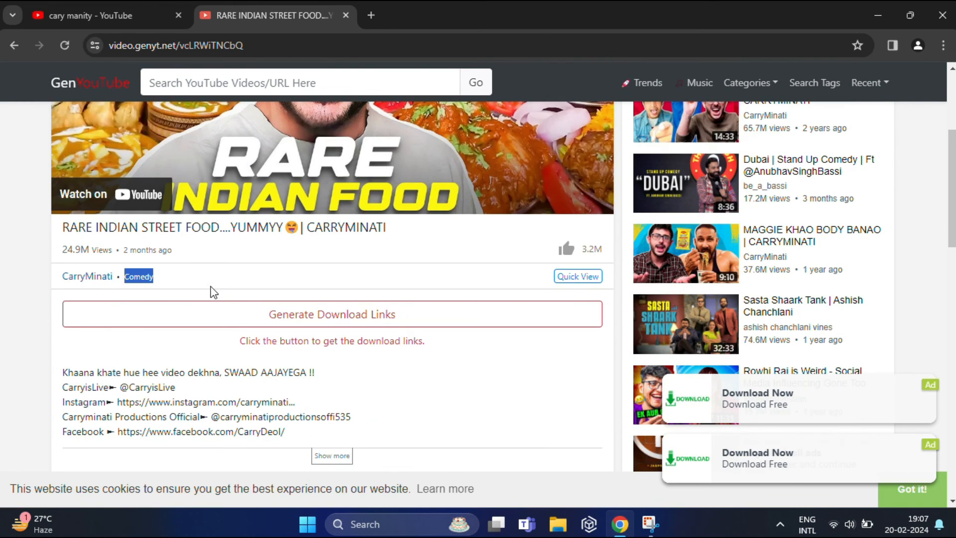
left_click(370, 15)
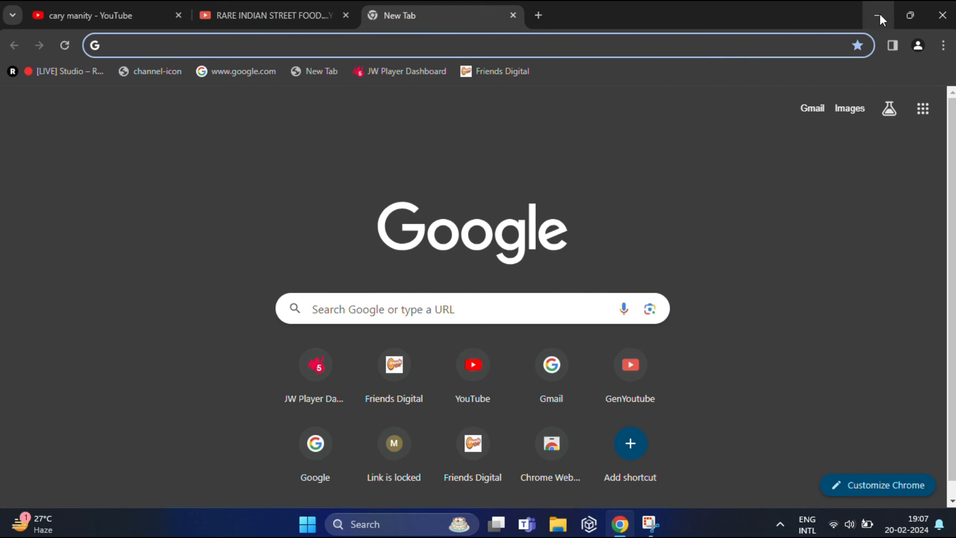
Minimize Chrome to reveal the Windows desktop
left_click(879, 15)
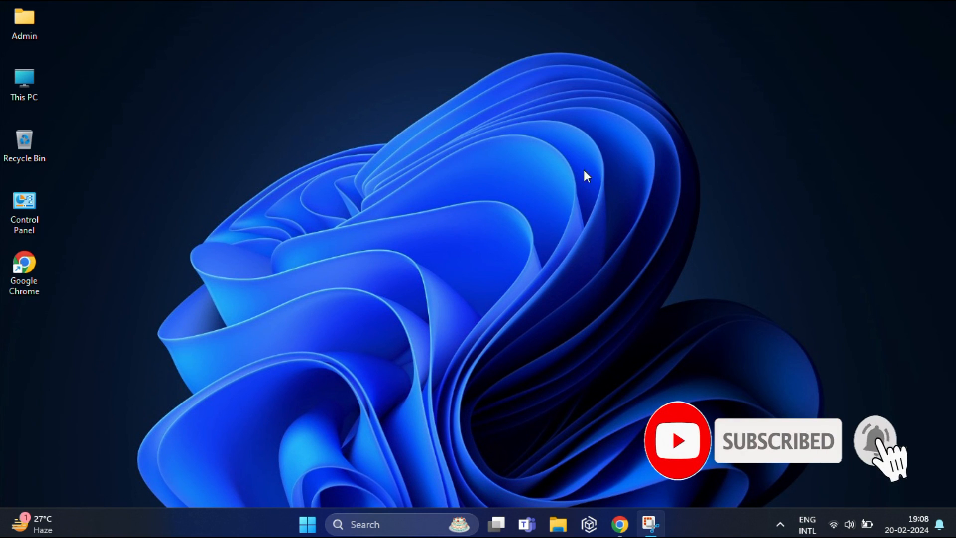
mouse_move(456, 41)
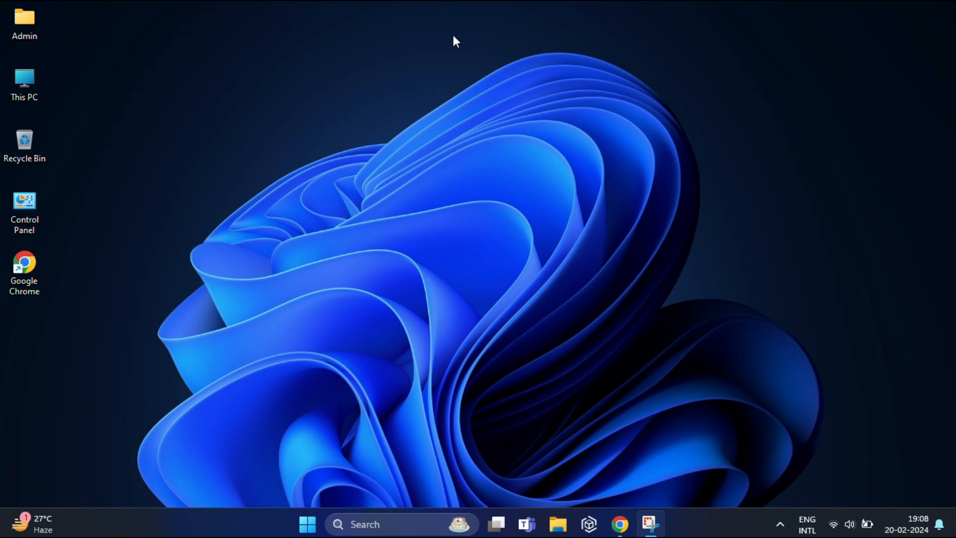